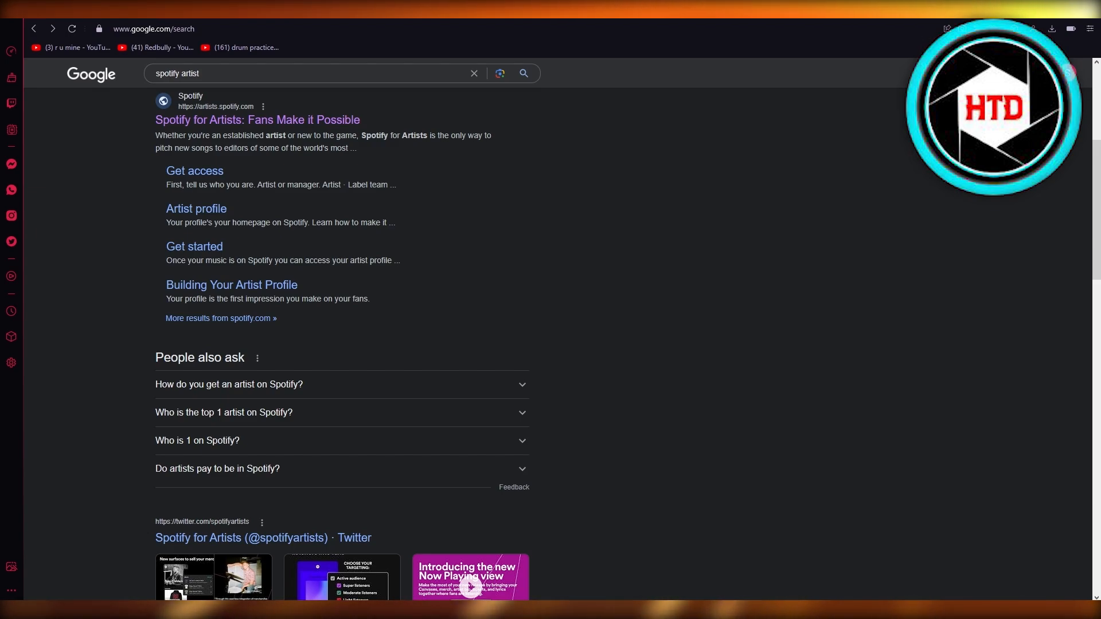
mouse_move(412, 195)
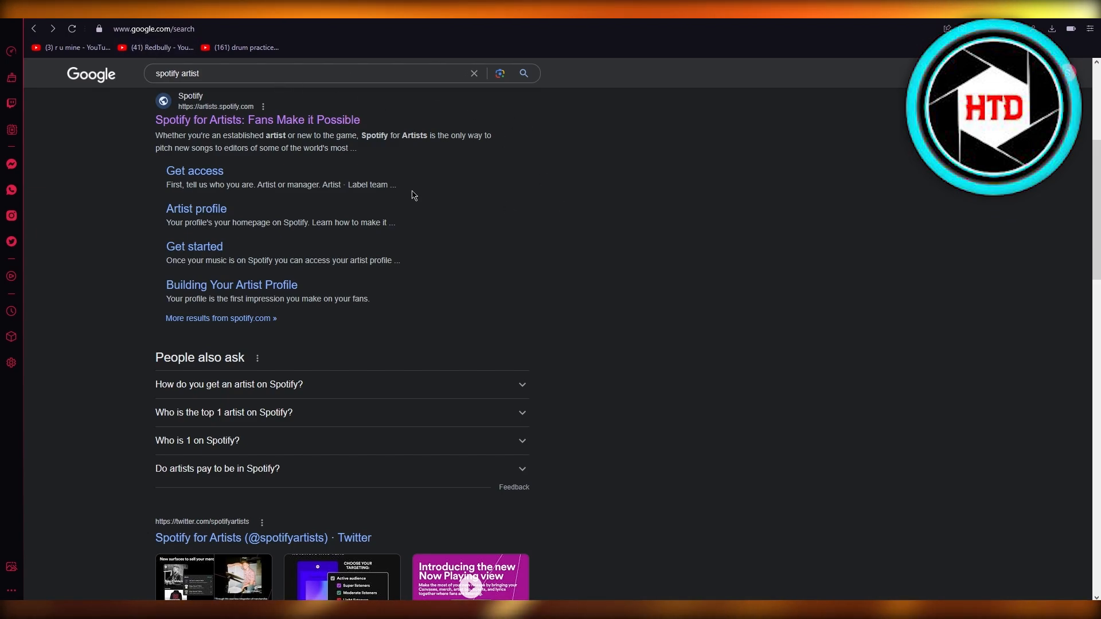
mouse_move(211, 107)
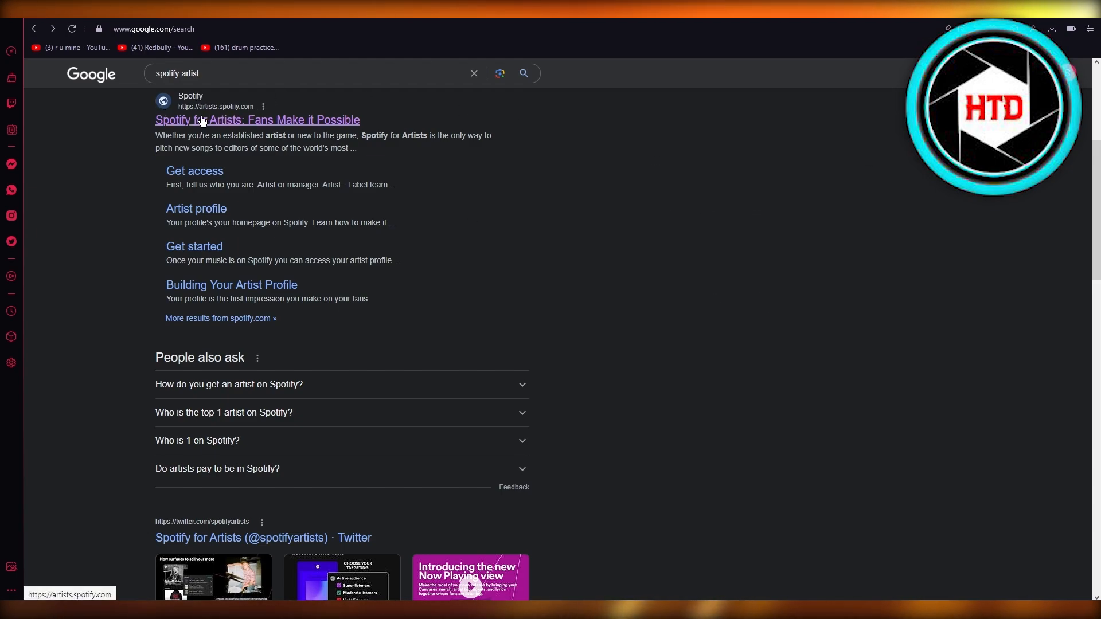
mouse_move(90, 144)
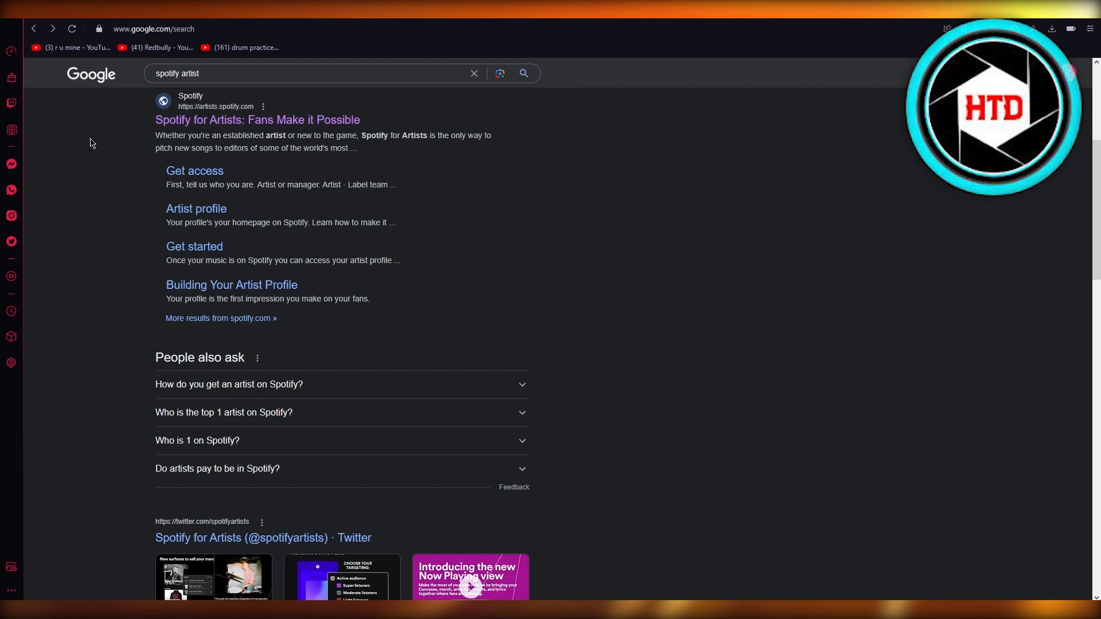
mouse_move(425, 185)
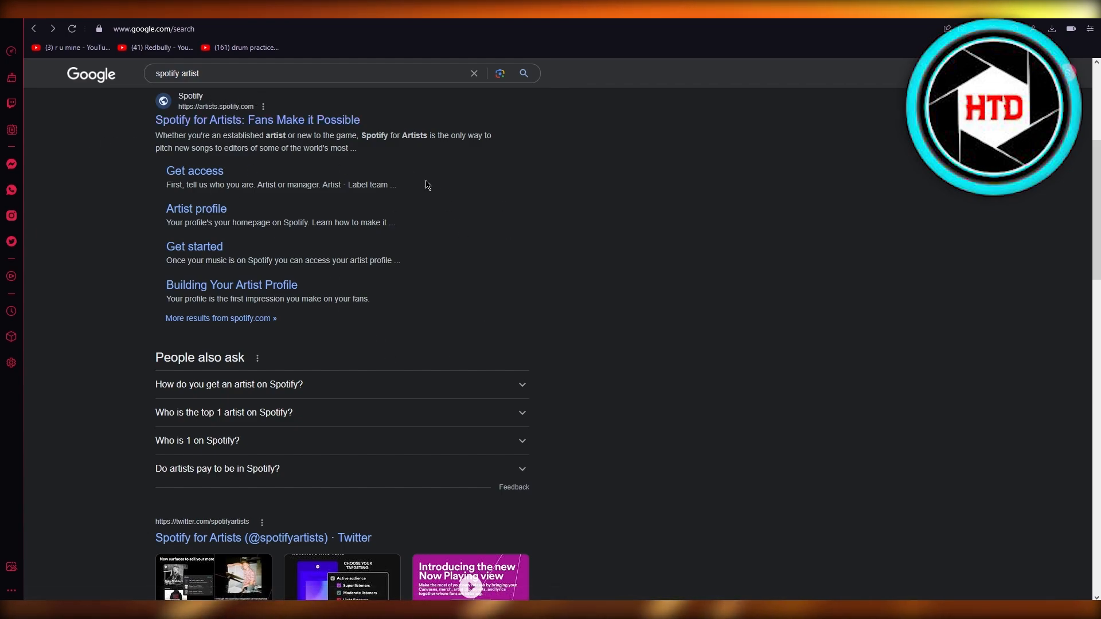
Open the 'Spotify for Artists: Fans Make it Possible' result from the spotify artist search
left_click(256, 119)
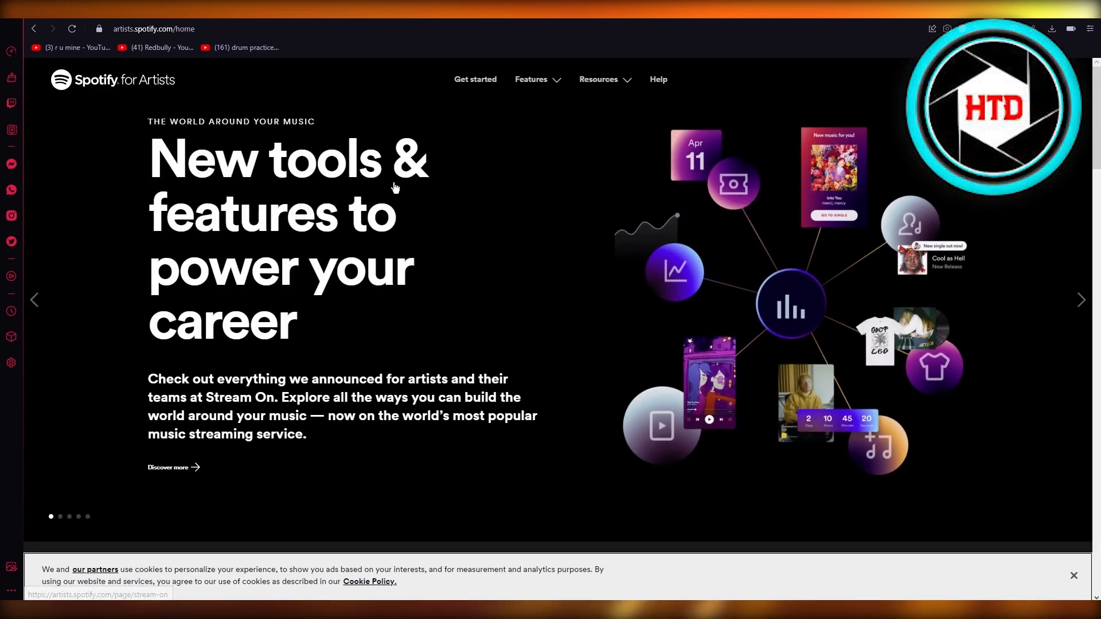
mouse_move(130, 137)
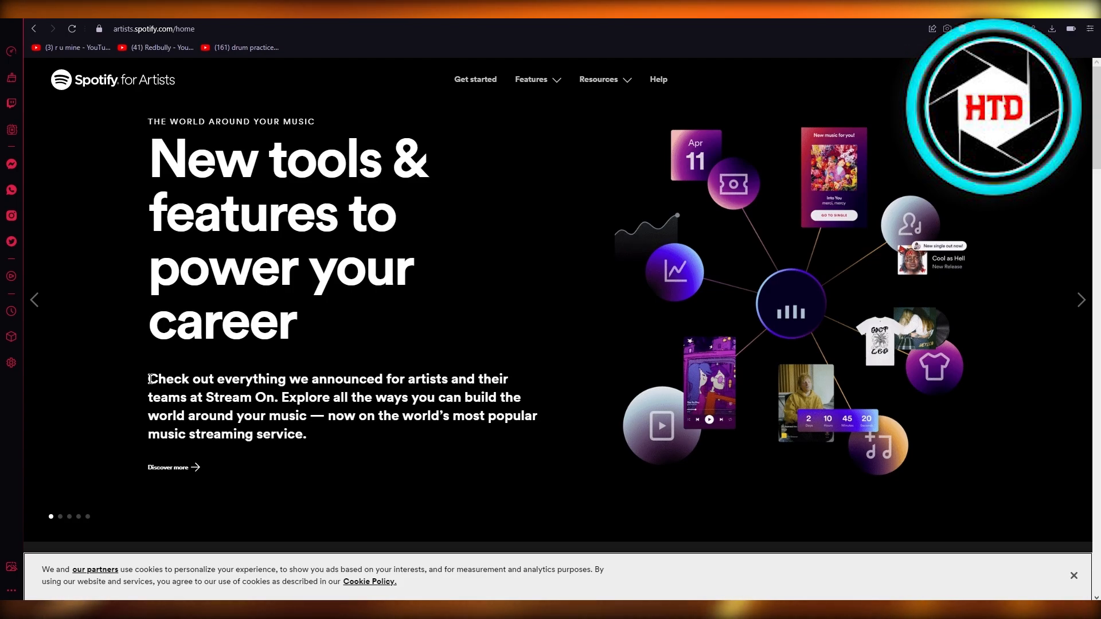
Scroll down the Spotify for Artists homepage toward Get access
scroll("down", 3)
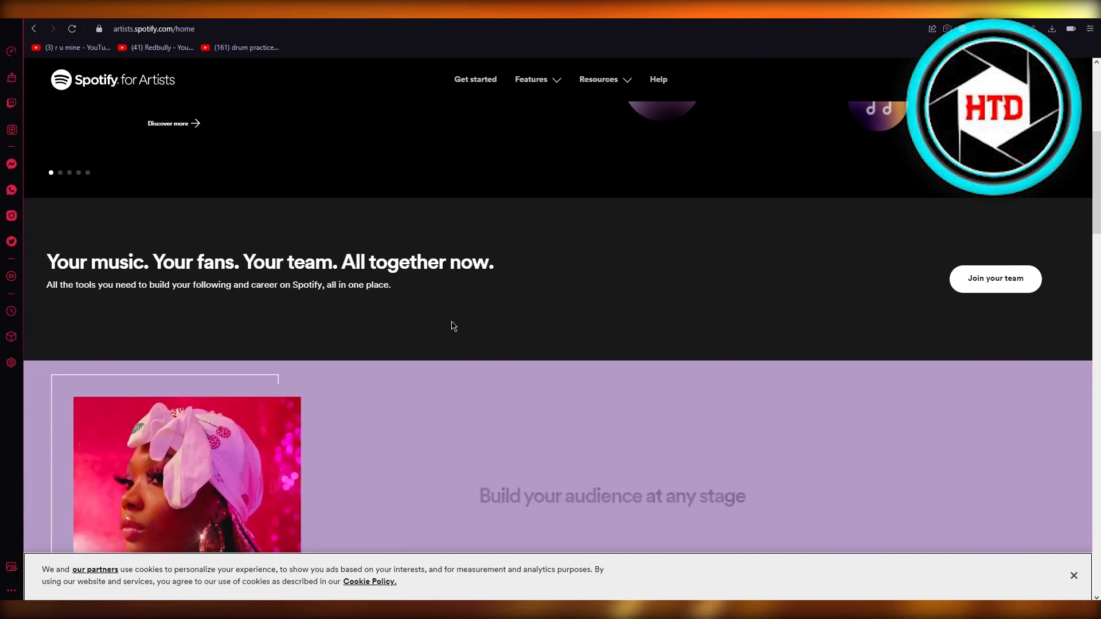
scroll("down", 3)
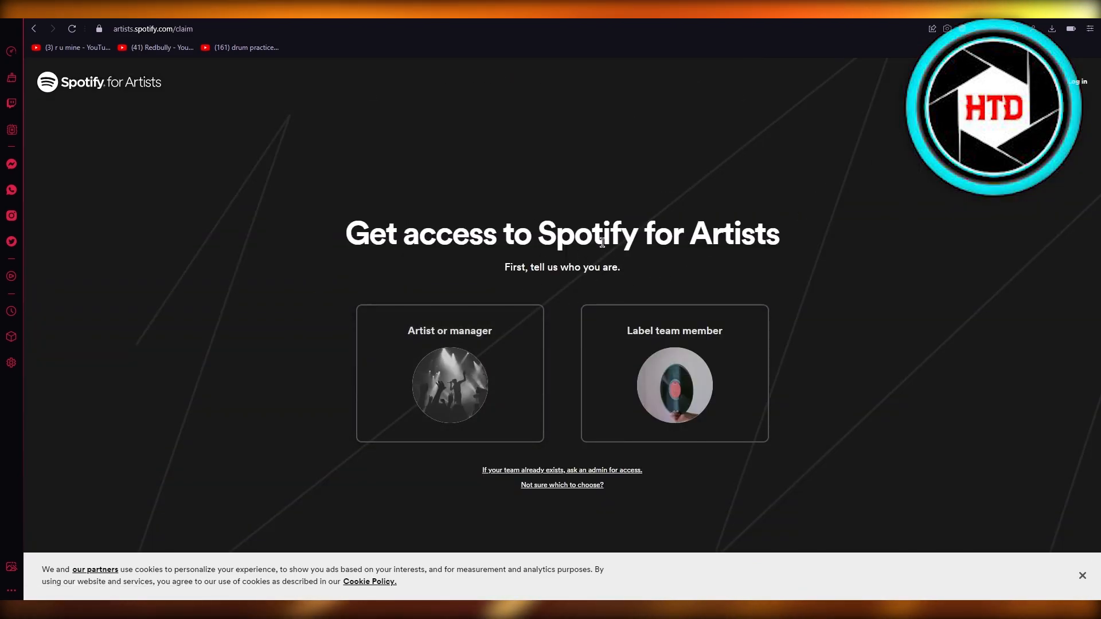
Choose the 'Artist or manager' option on the Get access page
left_click(448, 373)
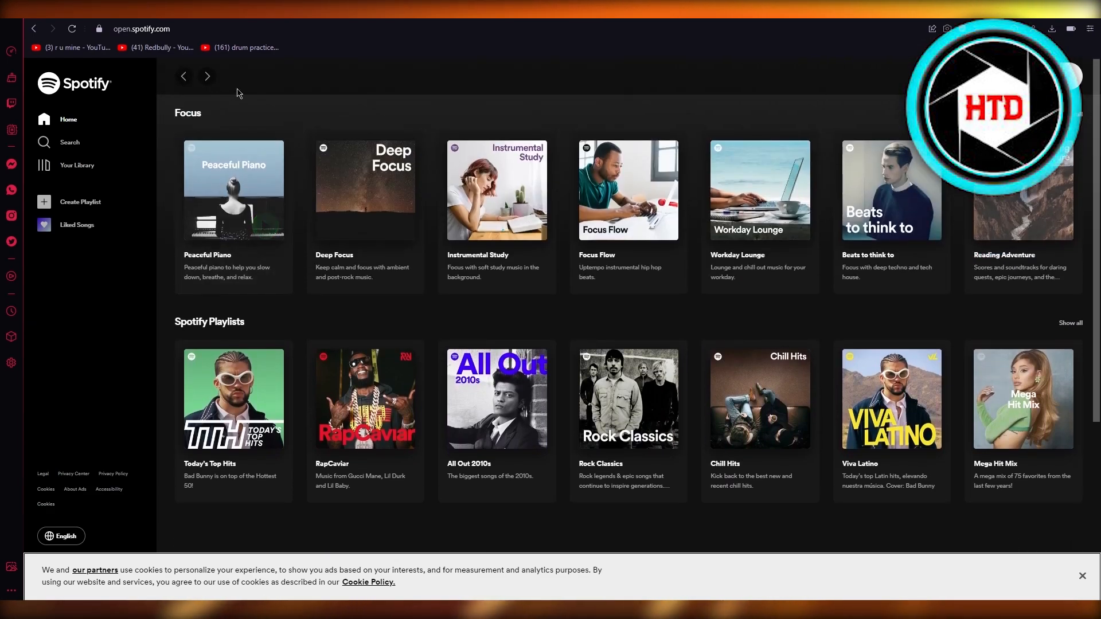
Search Google for 'spotify artist profile' and open the Spotify for Artists result
left_click(140, 29)
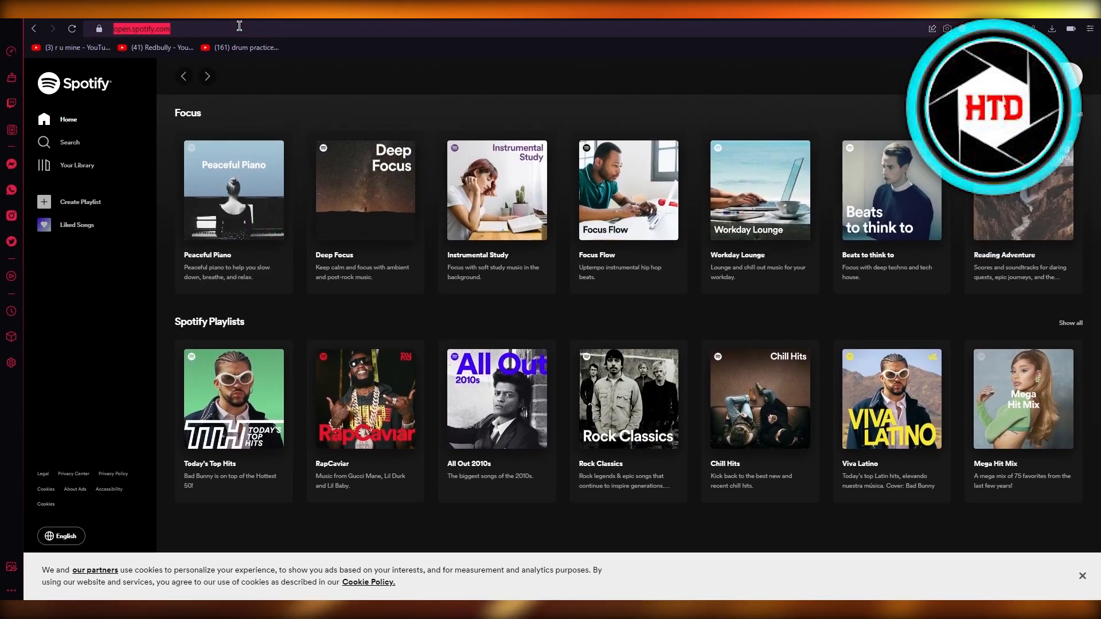
type("spotify artist")
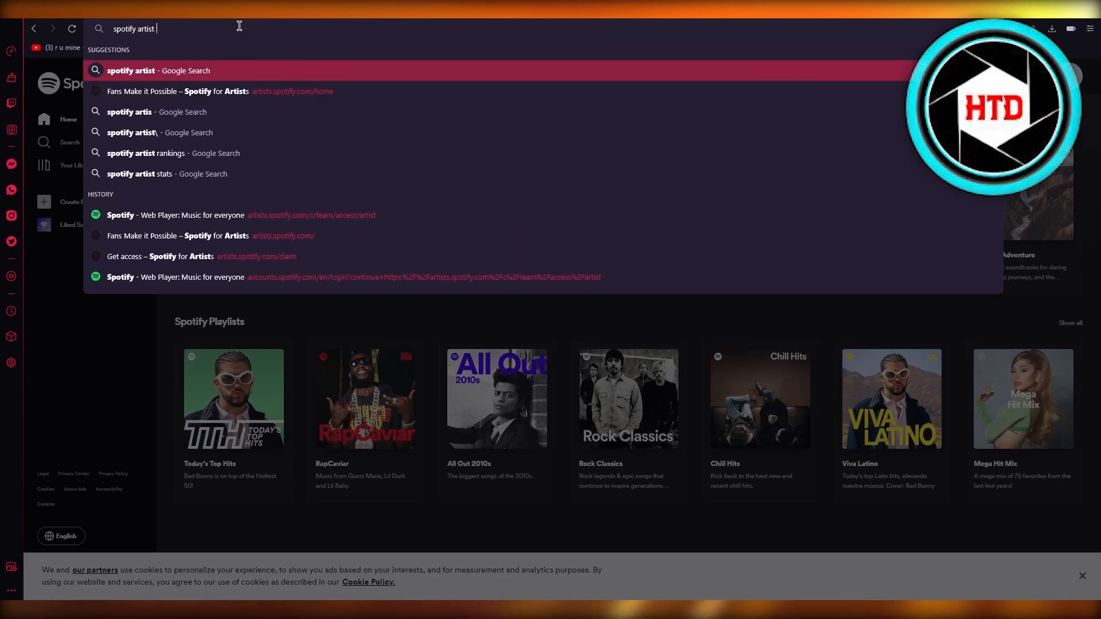
type("profi")
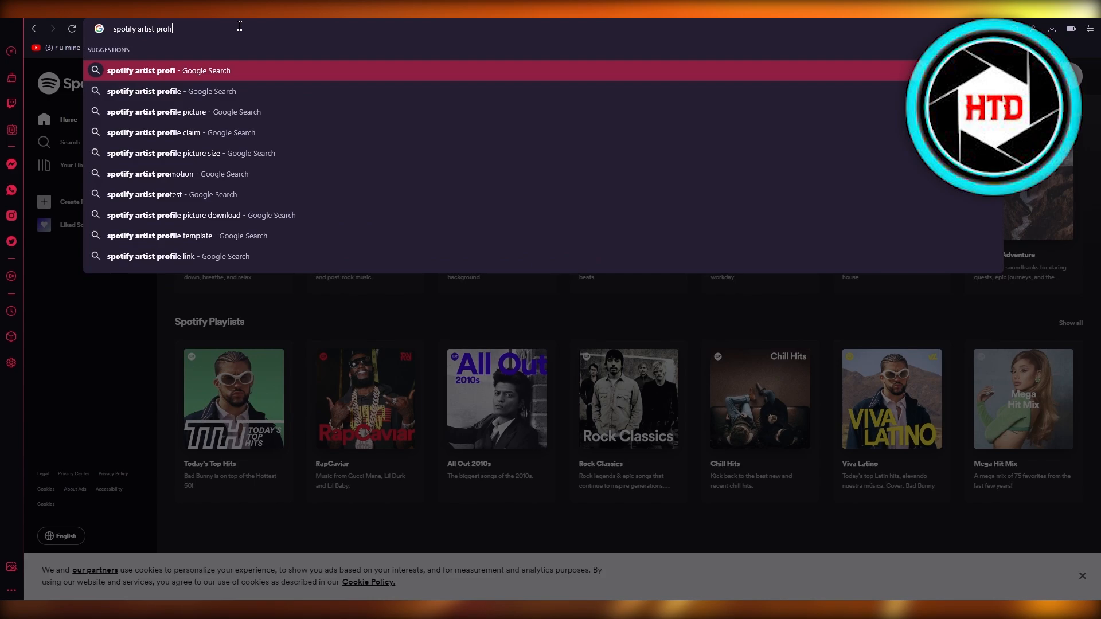
left_click(143, 90)
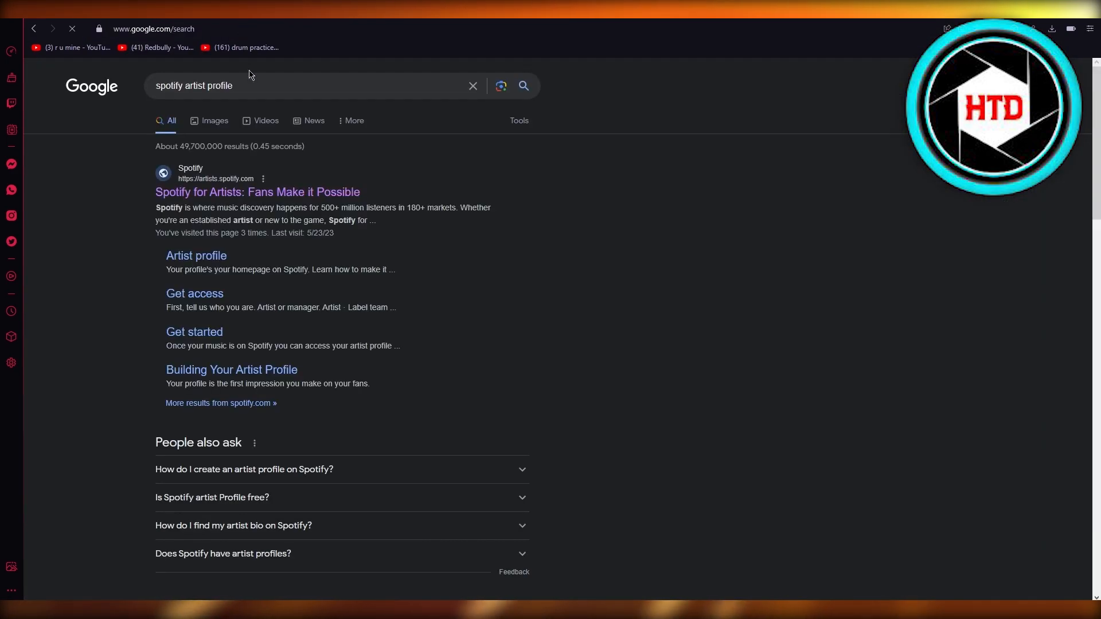
left_click(213, 120)
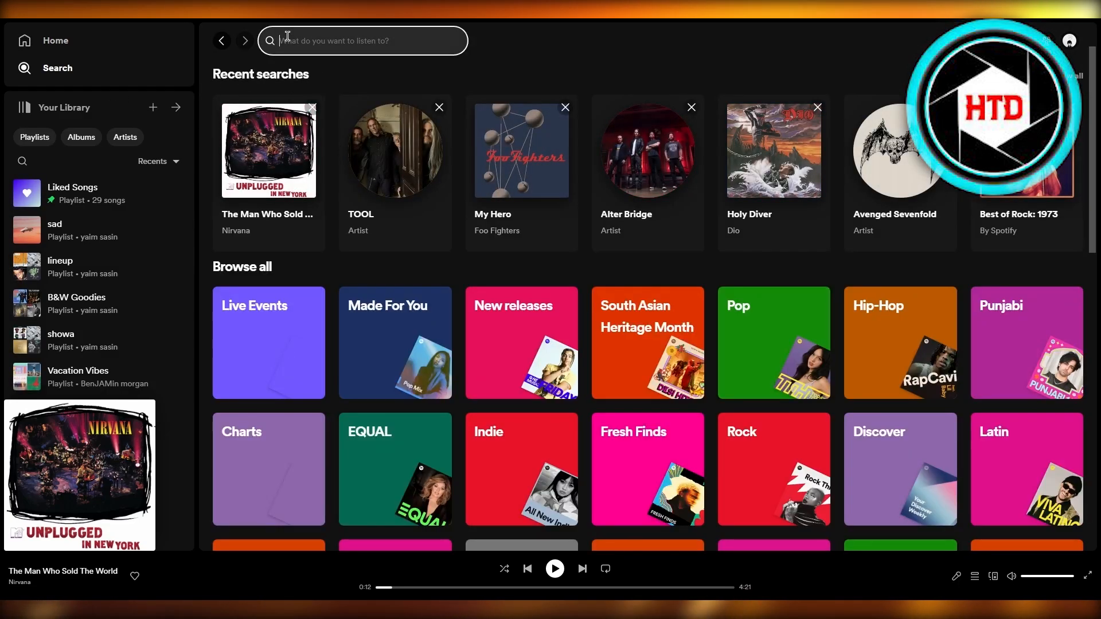
left_click(268, 150)
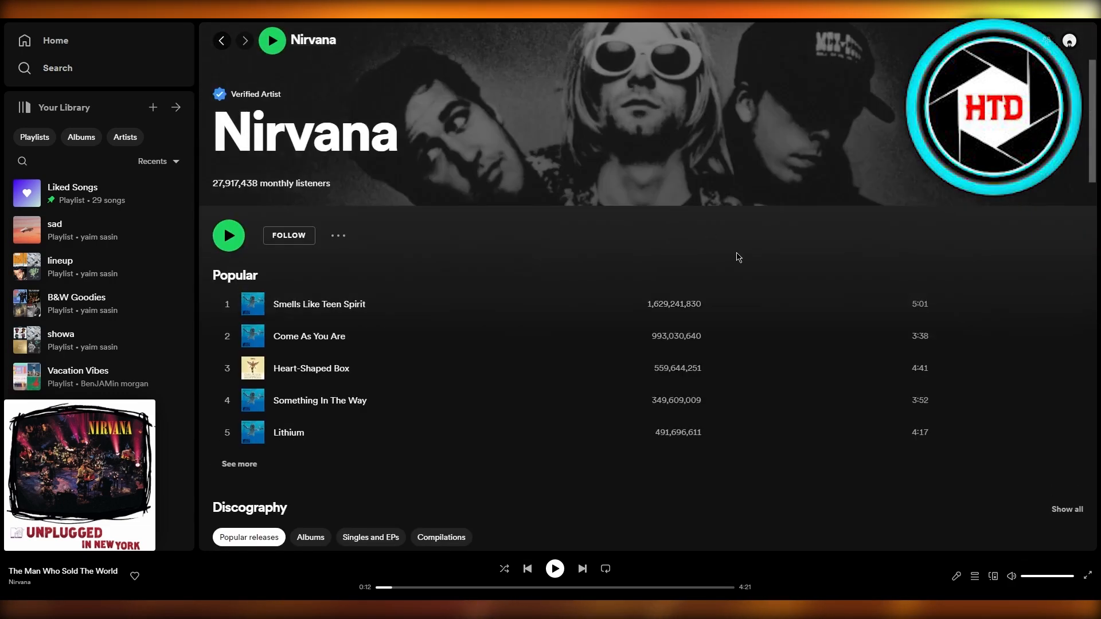
scroll("down", 3)
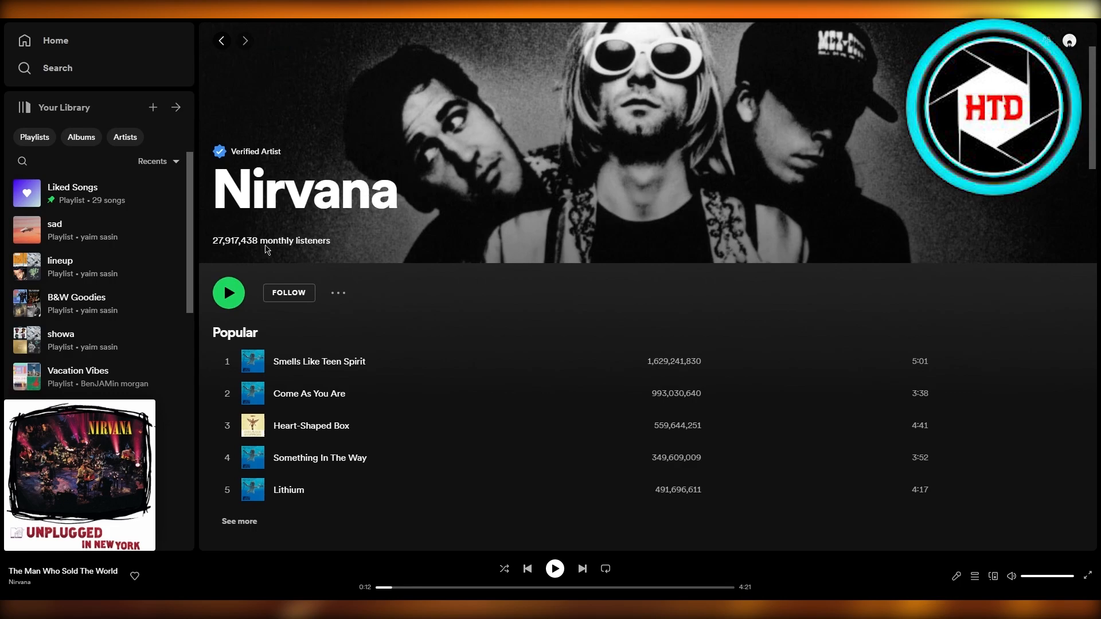
mouse_move(420, 219)
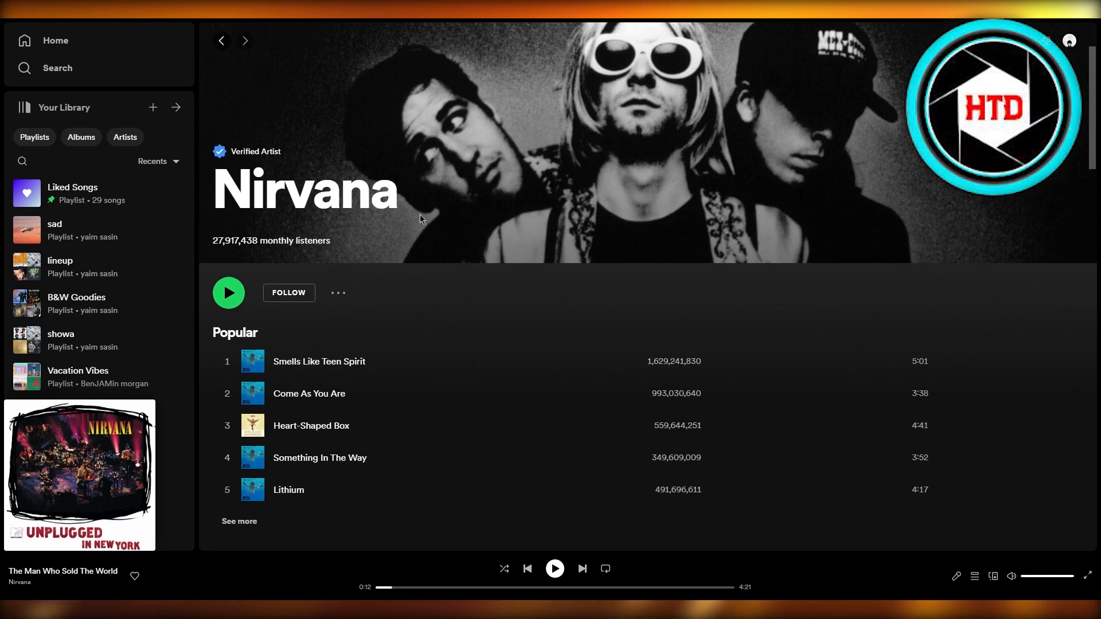
scroll("down", 3)
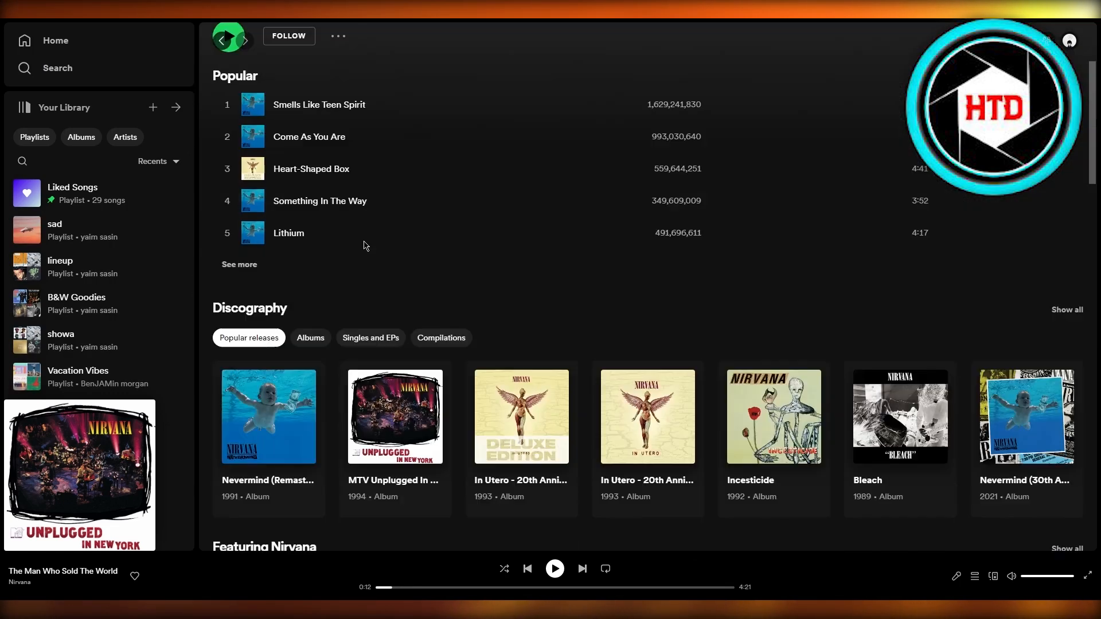
scroll("up", 3)
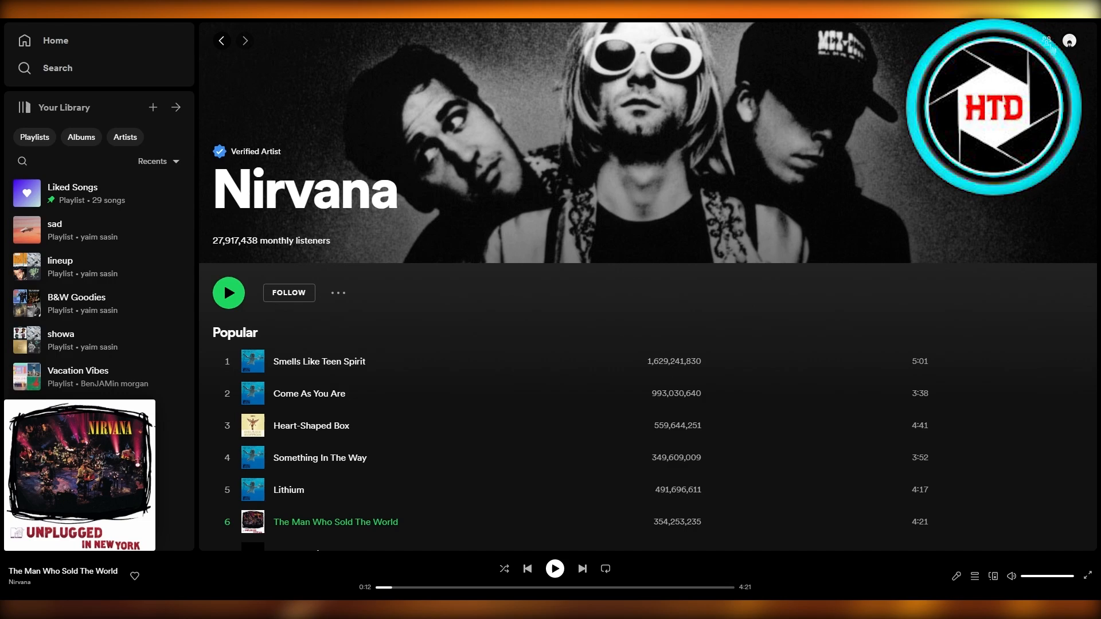
left_click(829, 40)
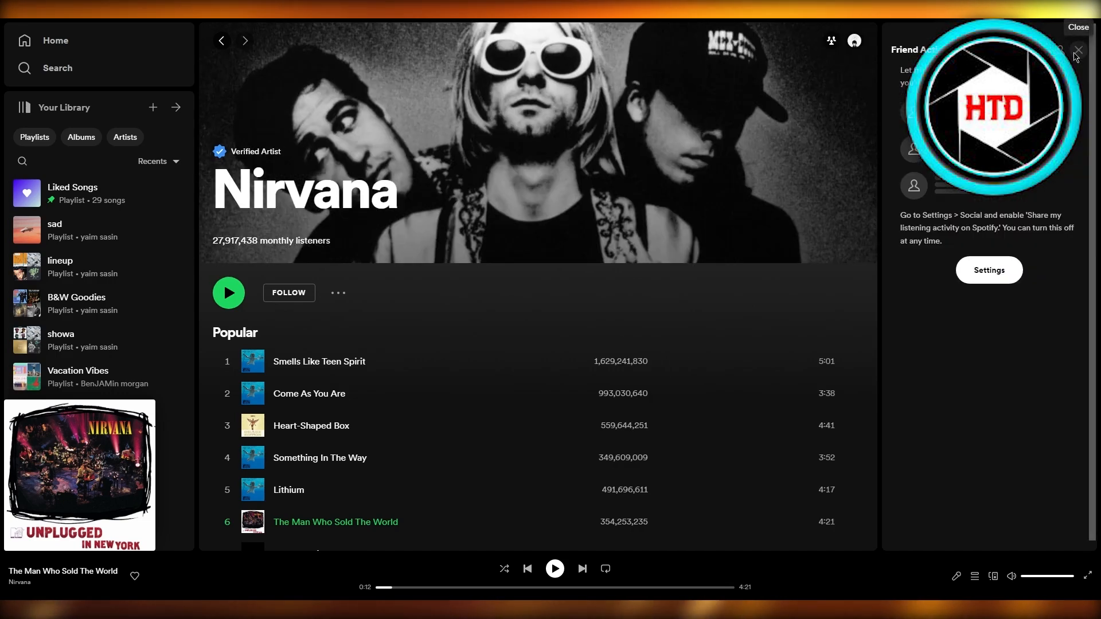